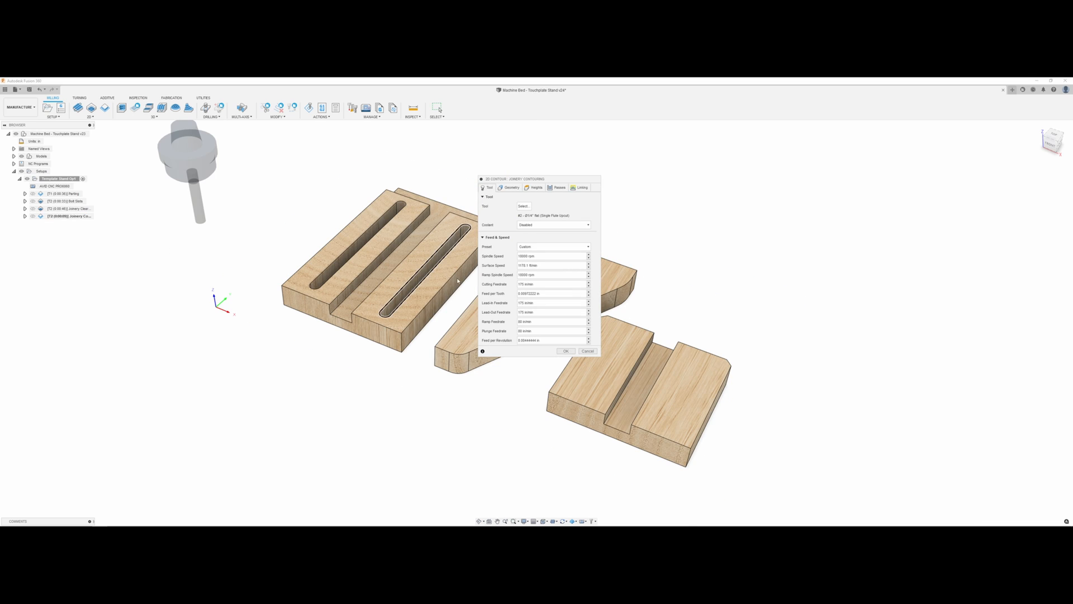
# - Set a negative radial stock to leave in the 2D Contour passes and apply it
pyautogui.click(559, 188)
pyautogui.write('-.004')
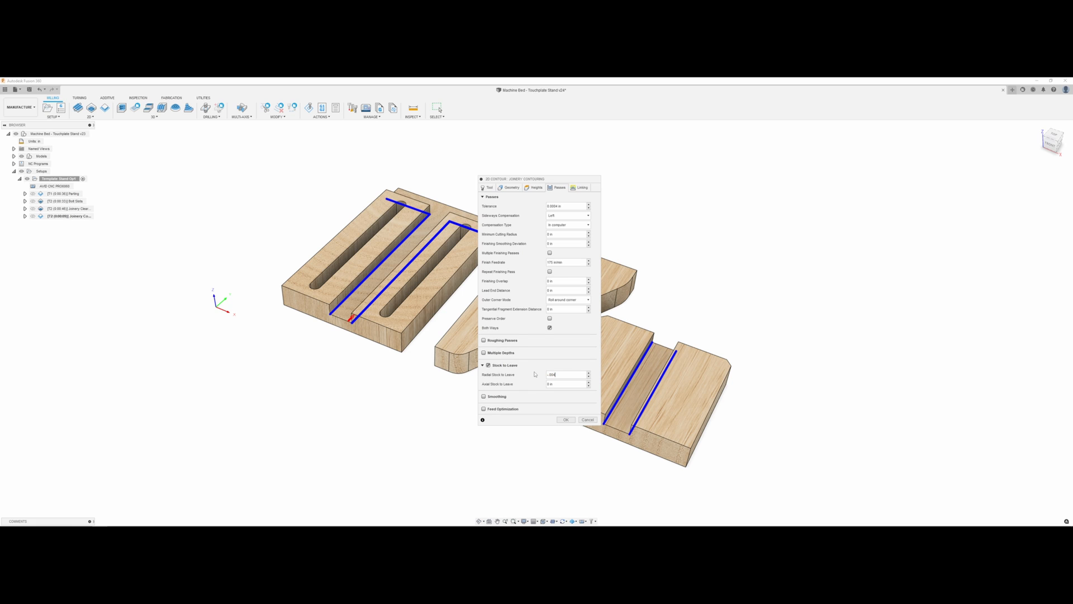
pyautogui.click(566, 419)
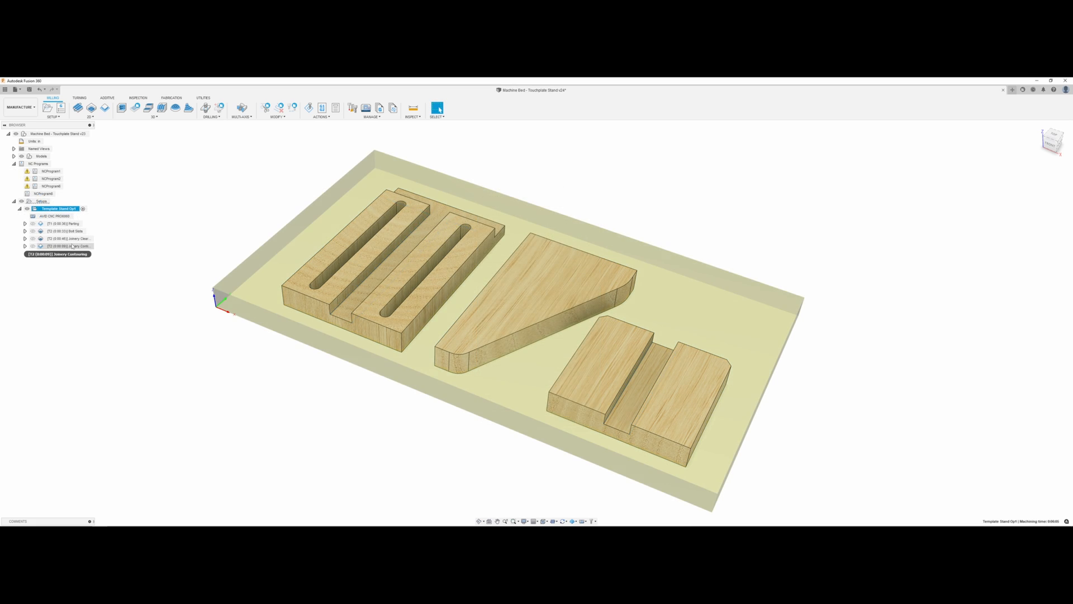
# - Post Joinery Contouring as the 'Pocket Adjustment' NC program and open its G-code in the editor
pyautogui.rightClick(68, 246)
pyautogui.write('Pocket Adjustment')
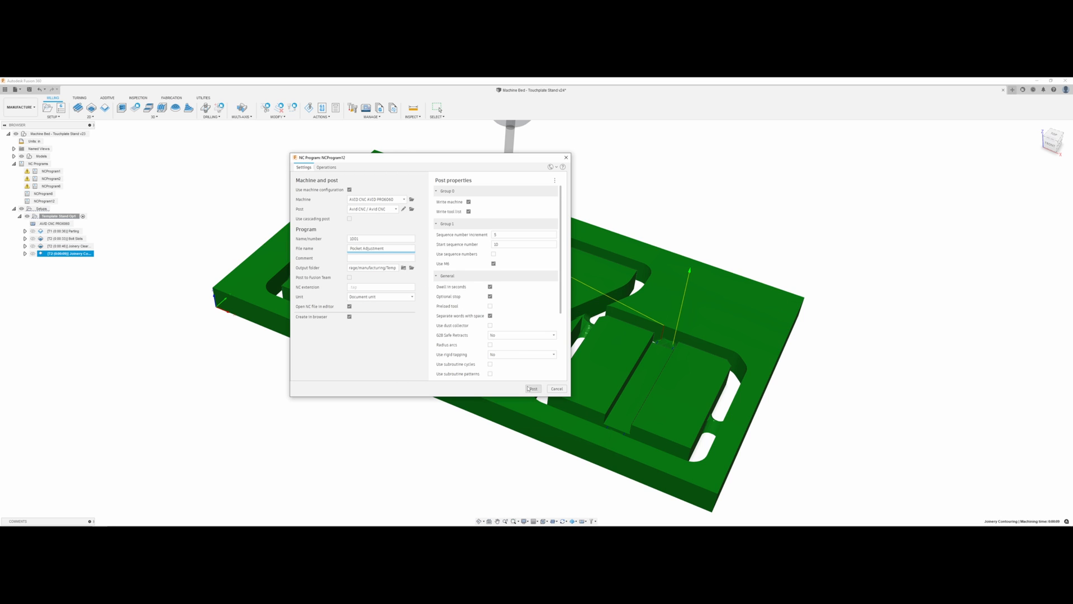
pyautogui.click(532, 388)
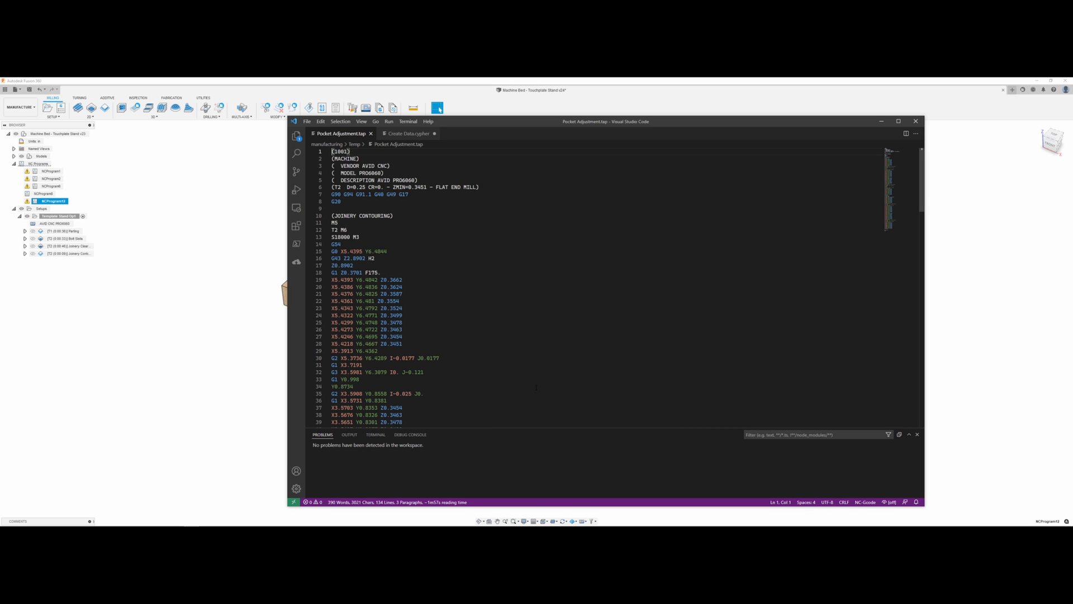
pyautogui.scroll(-3)
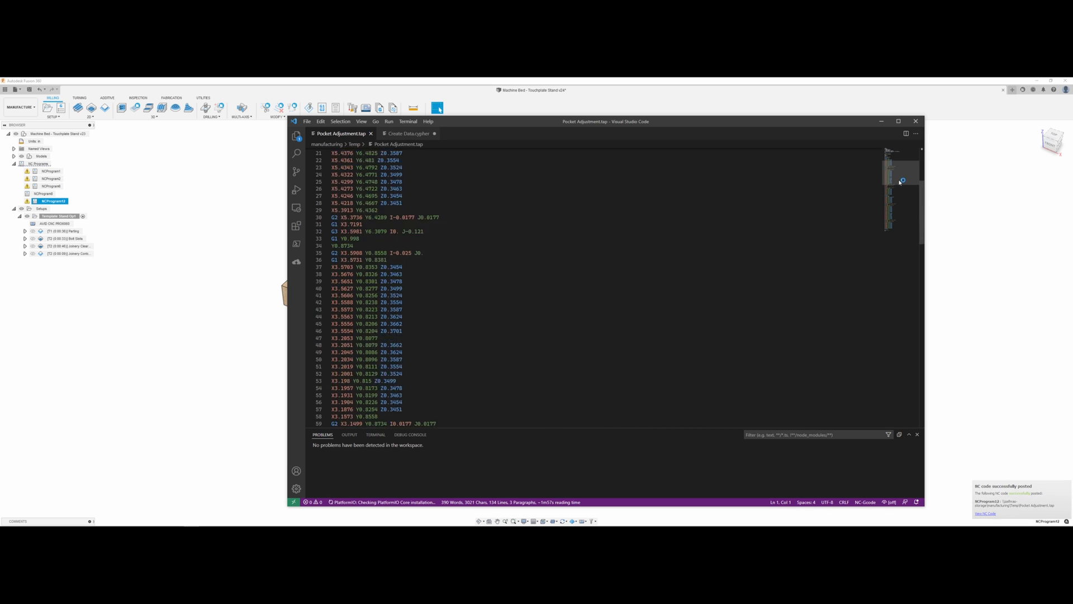
pyautogui.scroll(-3)
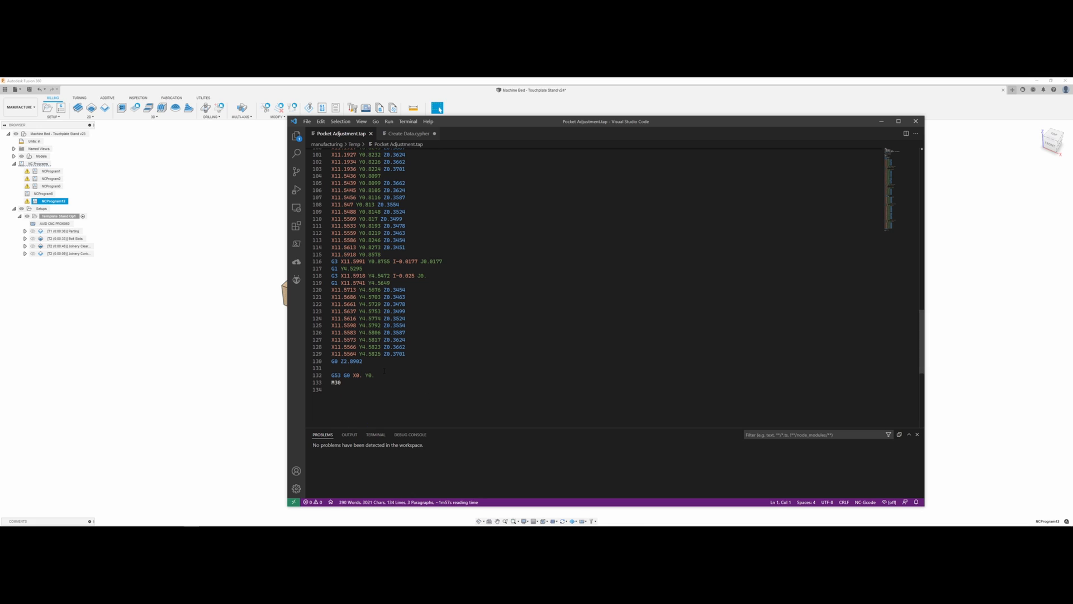